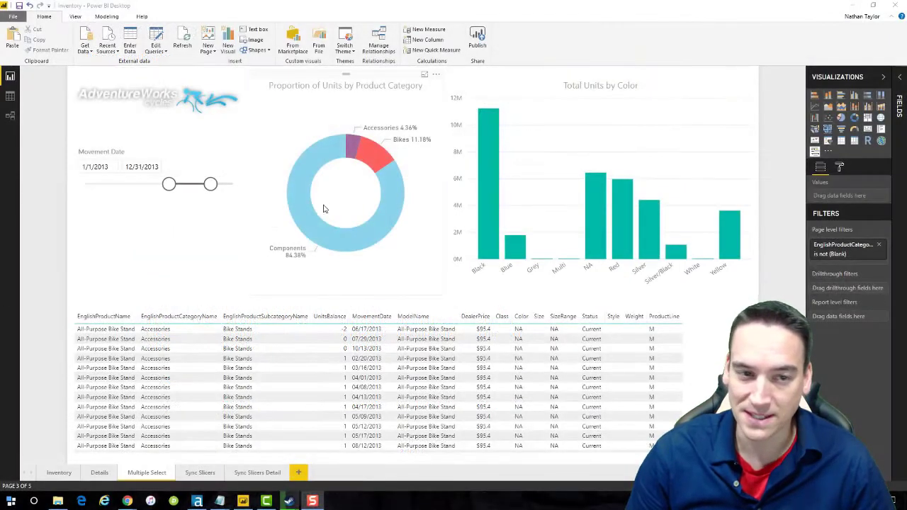
Step: Highlight the Bikes donut slice together with the Red colour bar so only red bikes stand out
click(377, 155)
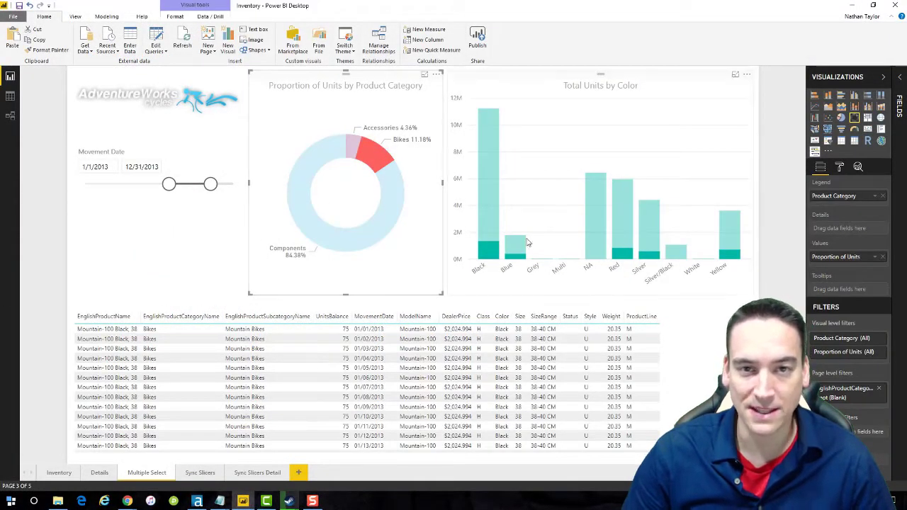
mouse_move(623, 212)
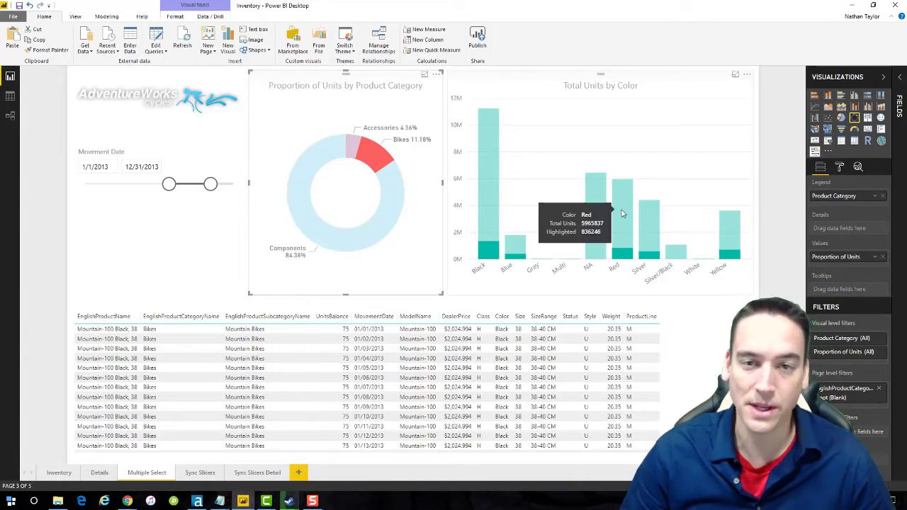
click(613, 248)
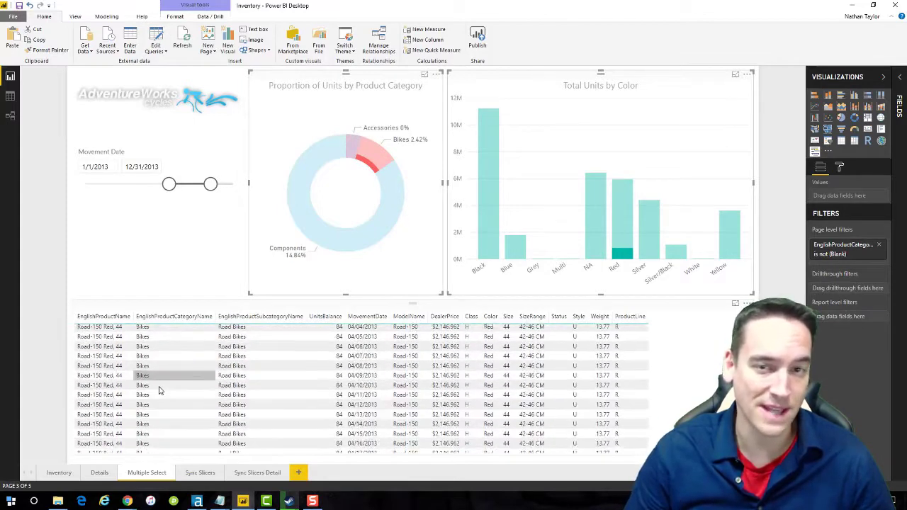
scroll(down, 3)
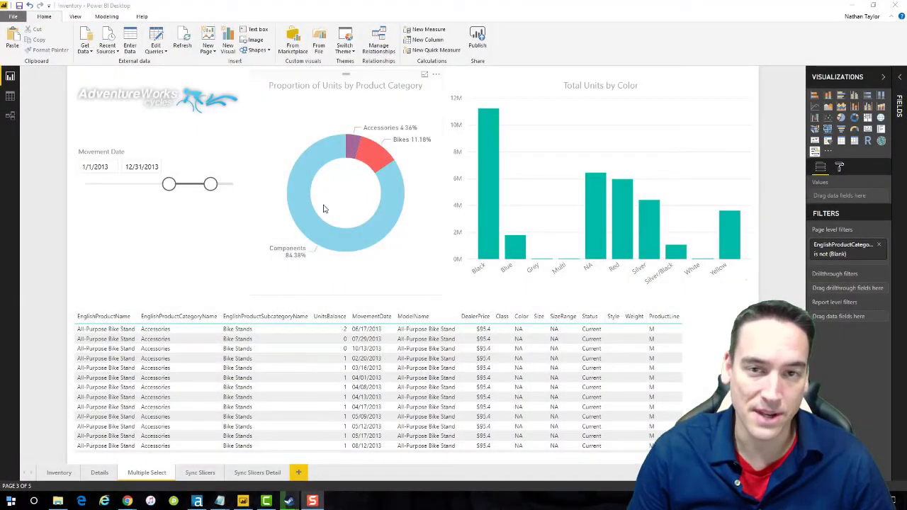
click(375, 156)
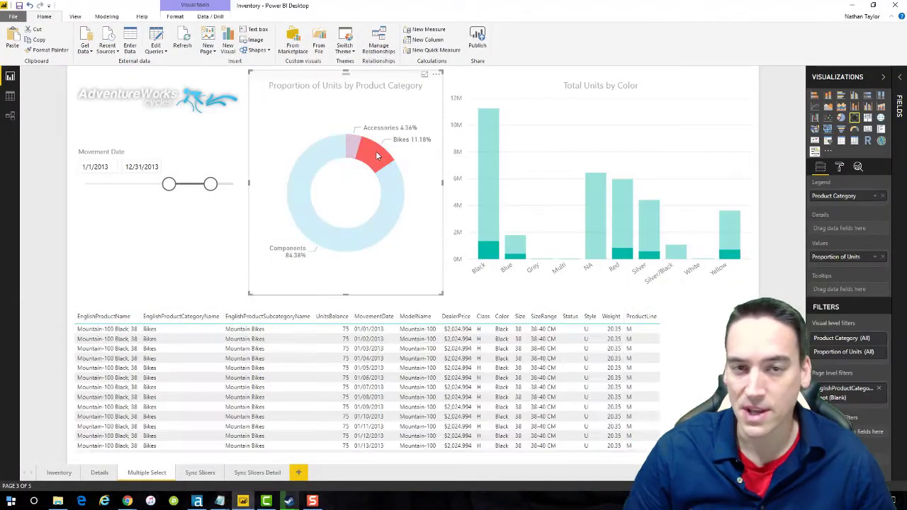
click(377, 154)
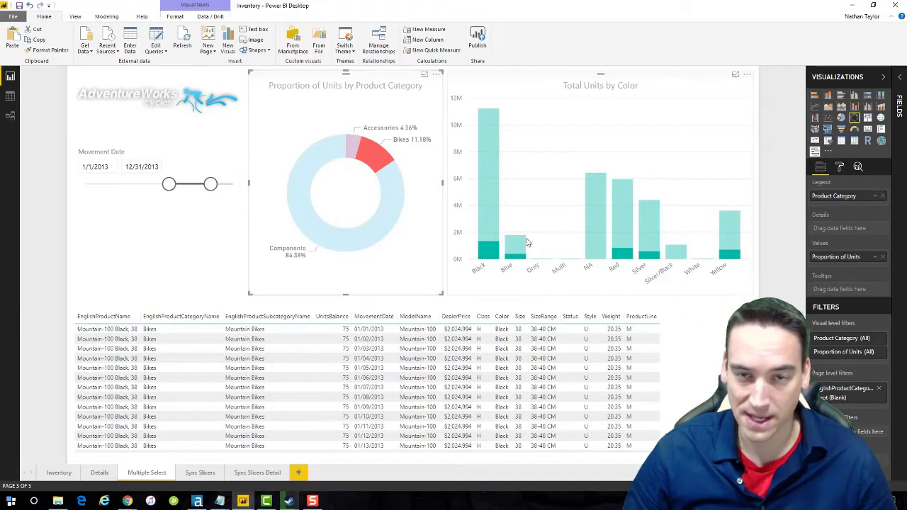
mouse_move(623, 213)
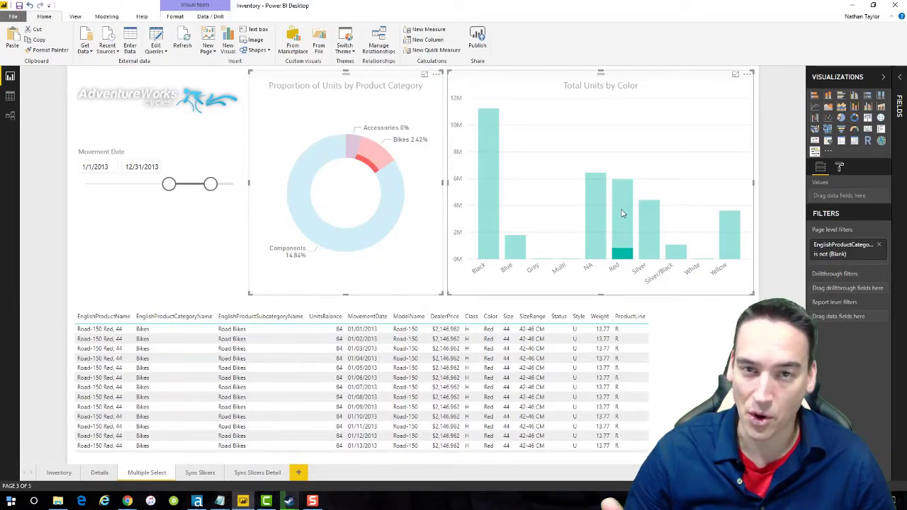
mouse_move(371, 170)
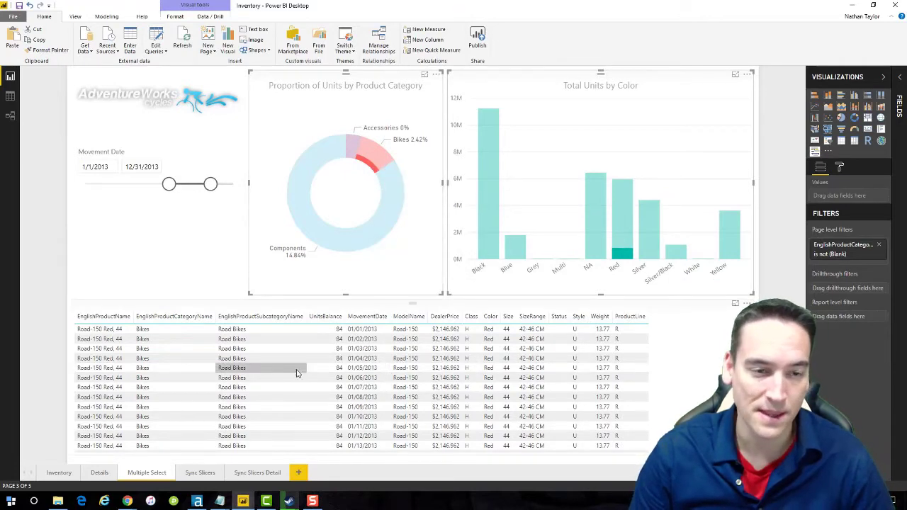
scroll(down, 3)
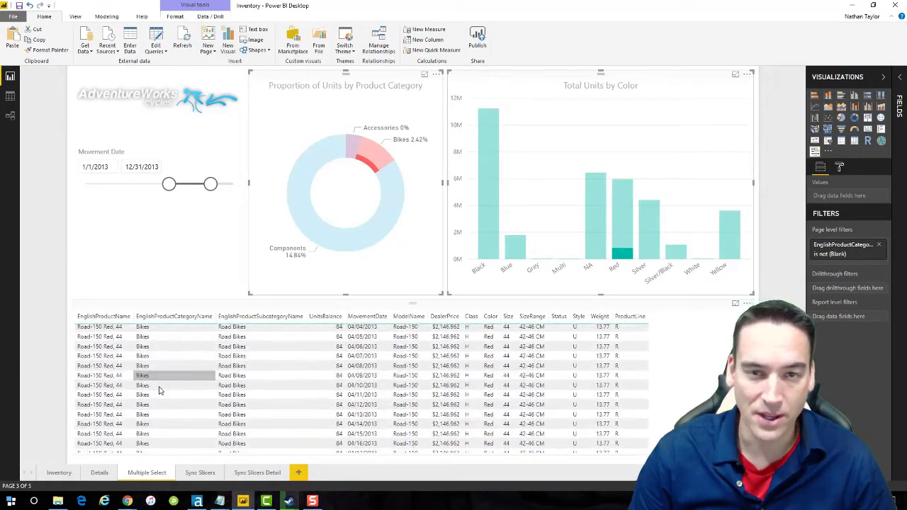
scroll(down, 3)
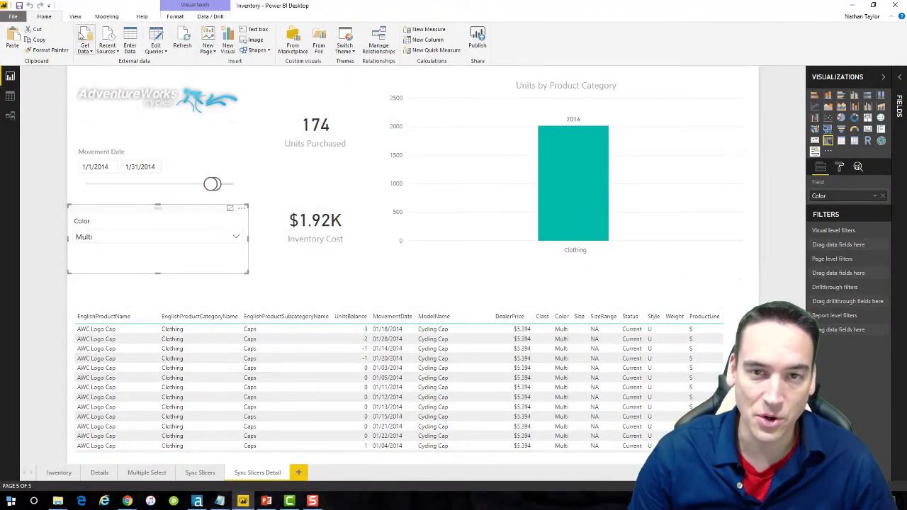
Step: Show the Sync slicers pane for the Color slicer, then go back to the Multiple Select page
click(76, 15)
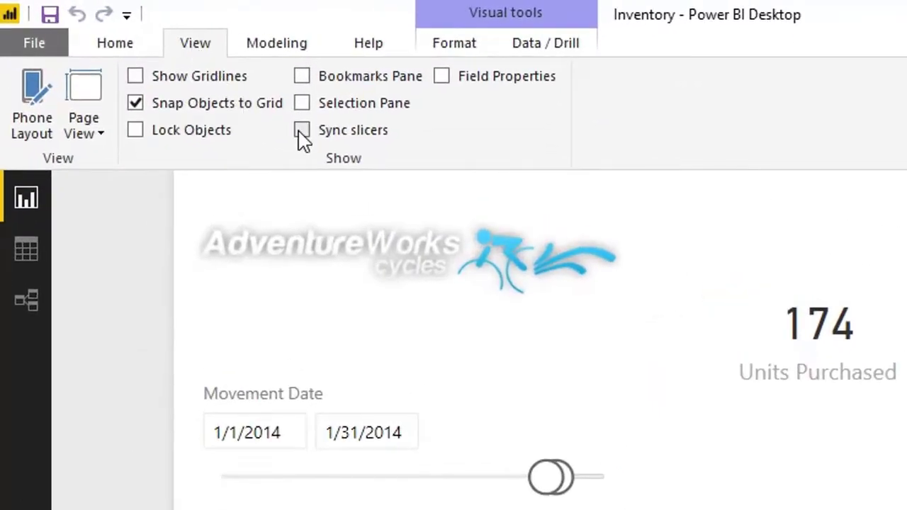
click(301, 131)
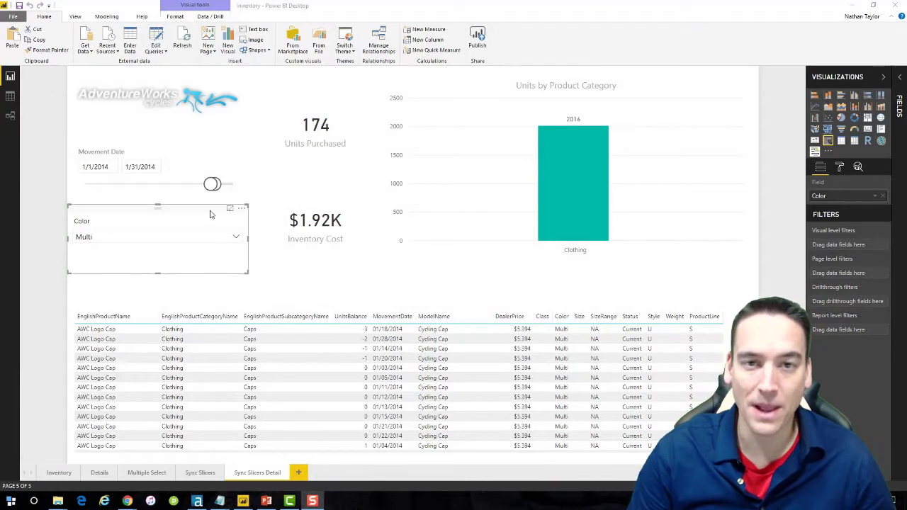
click(75, 17)
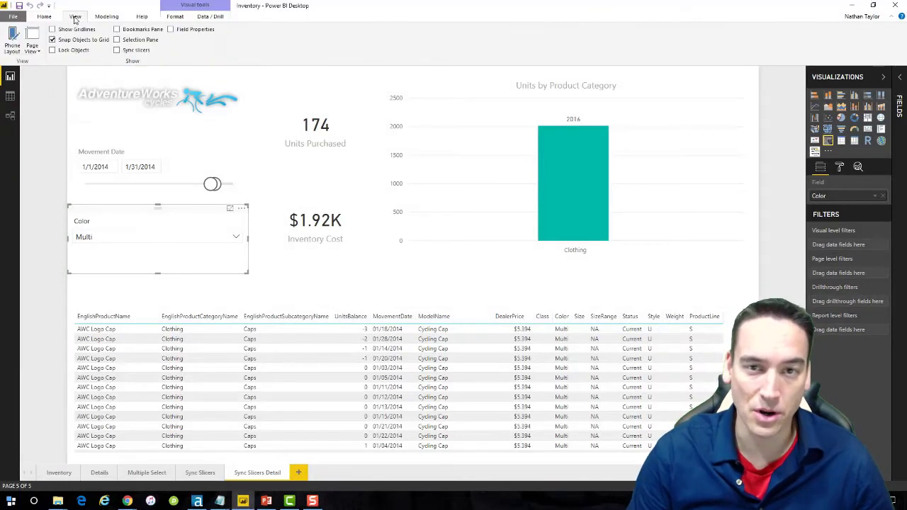
click(117, 51)
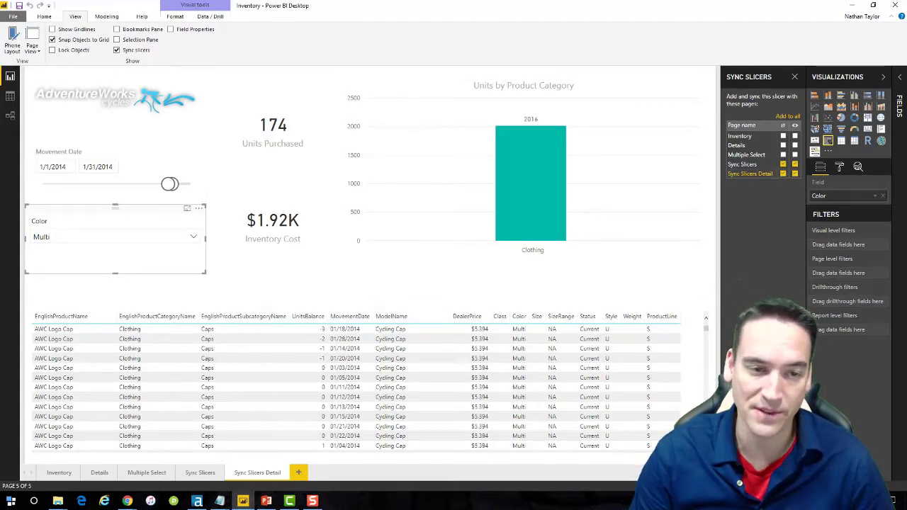
click(148, 473)
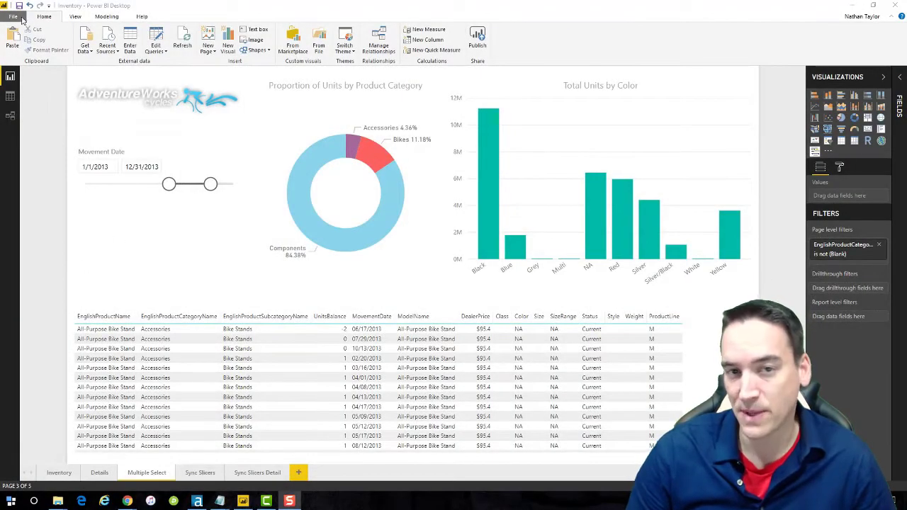
Step: Enable the Numeric range slicer under Options > Preview features and confirm with OK
click(13, 16)
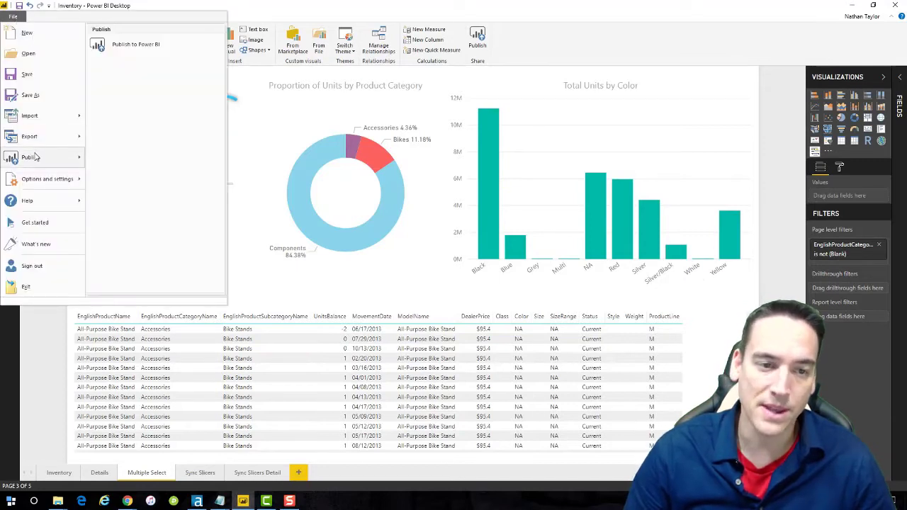
click(47, 179)
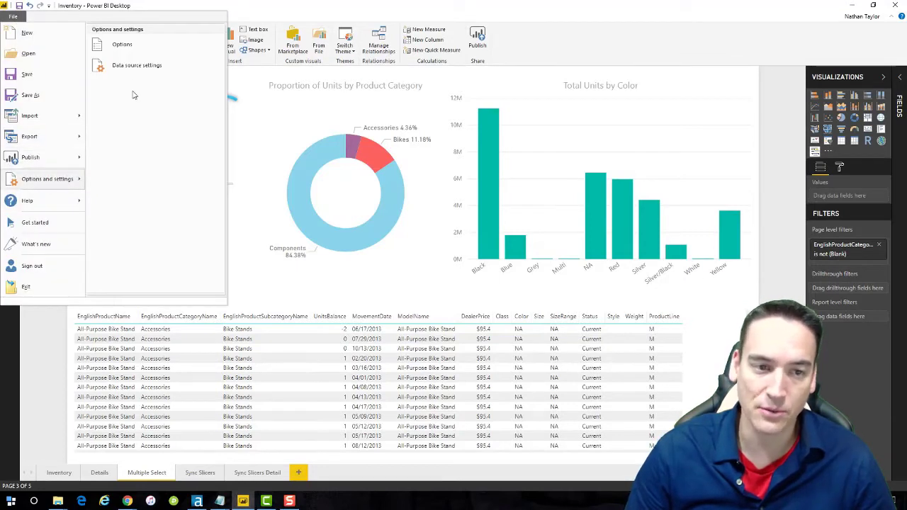
click(13, 17)
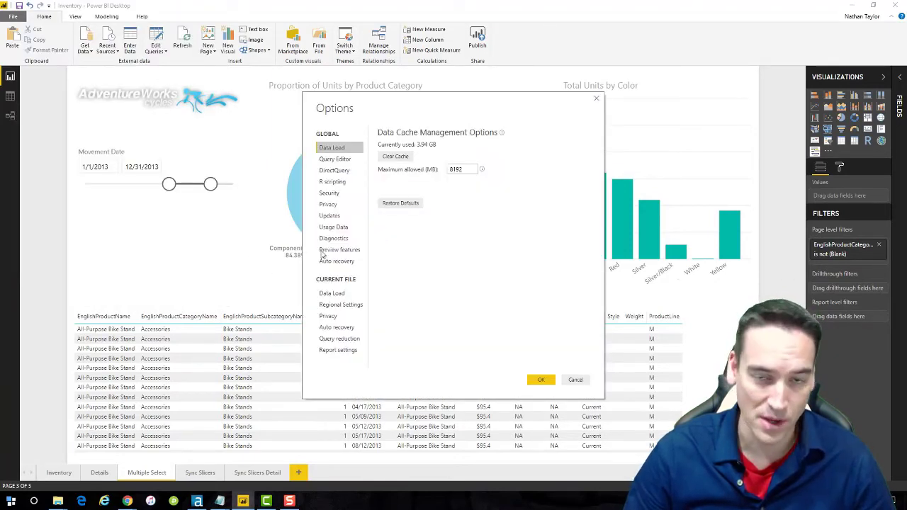
click(341, 249)
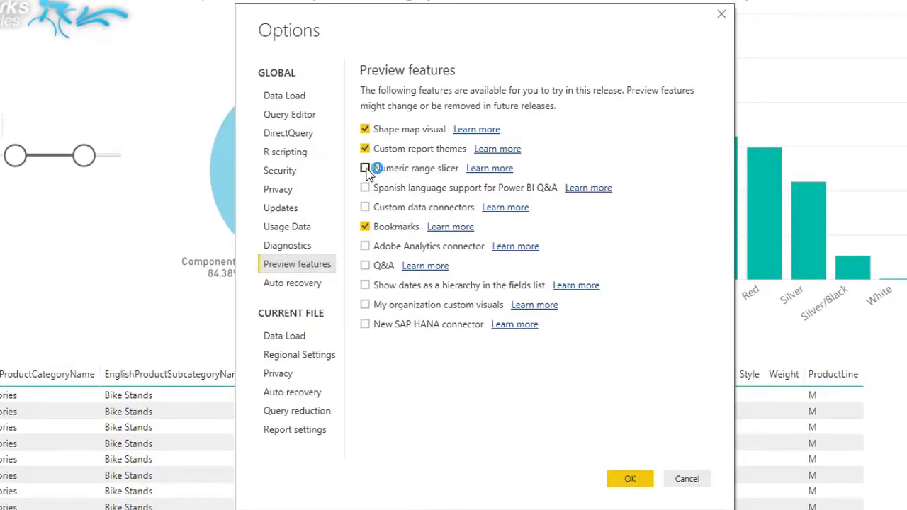
click(365, 167)
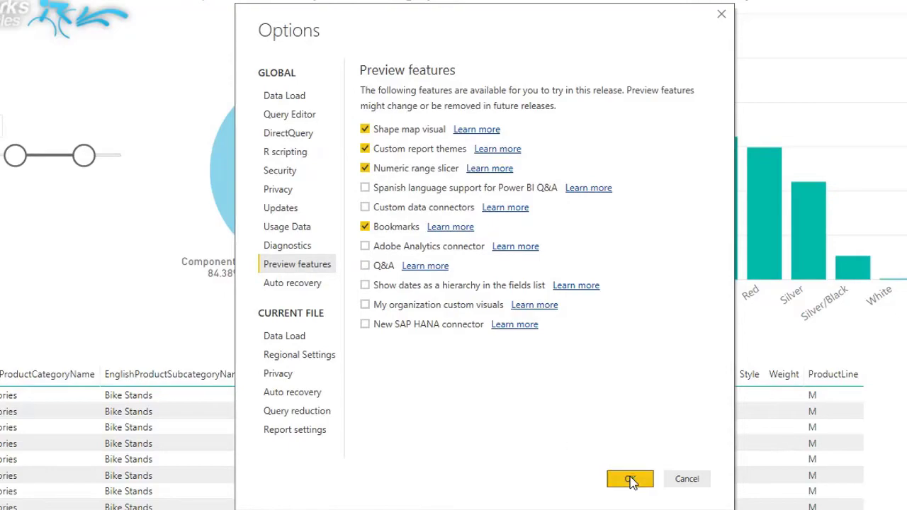
click(629, 479)
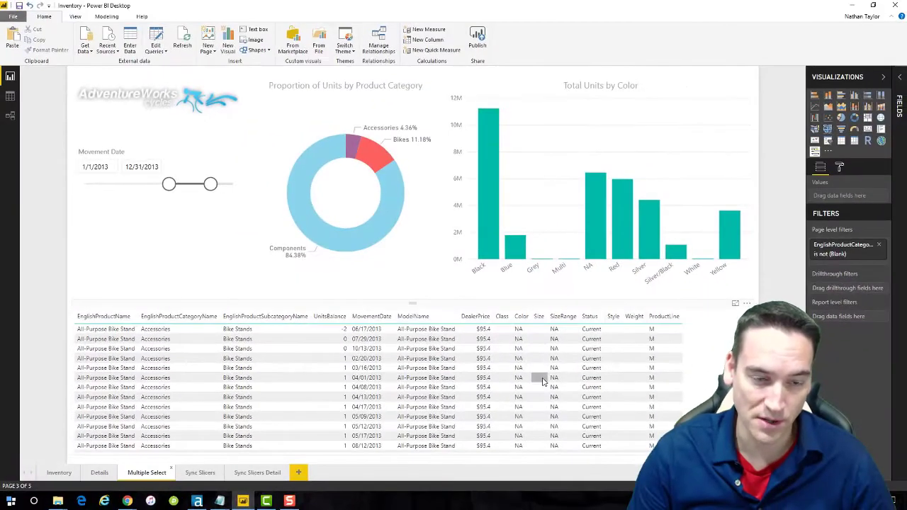
mouse_move(184, 211)
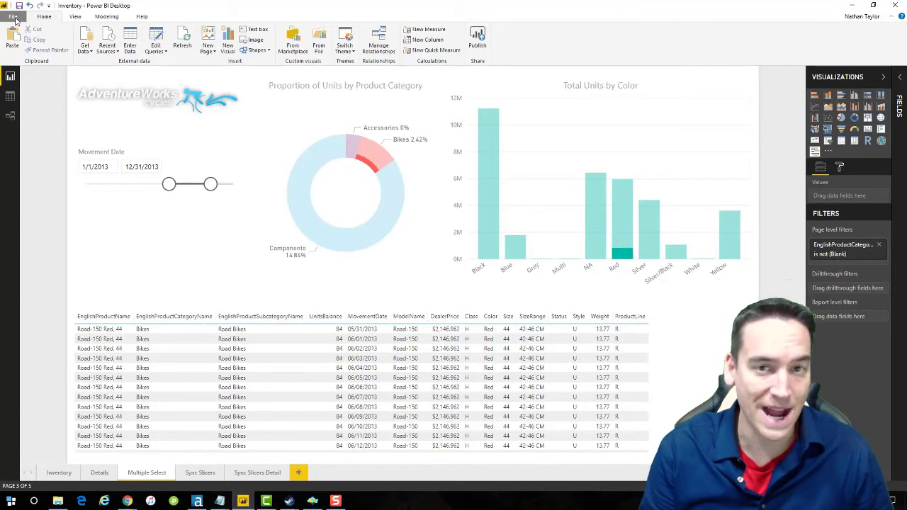
click(13, 15)
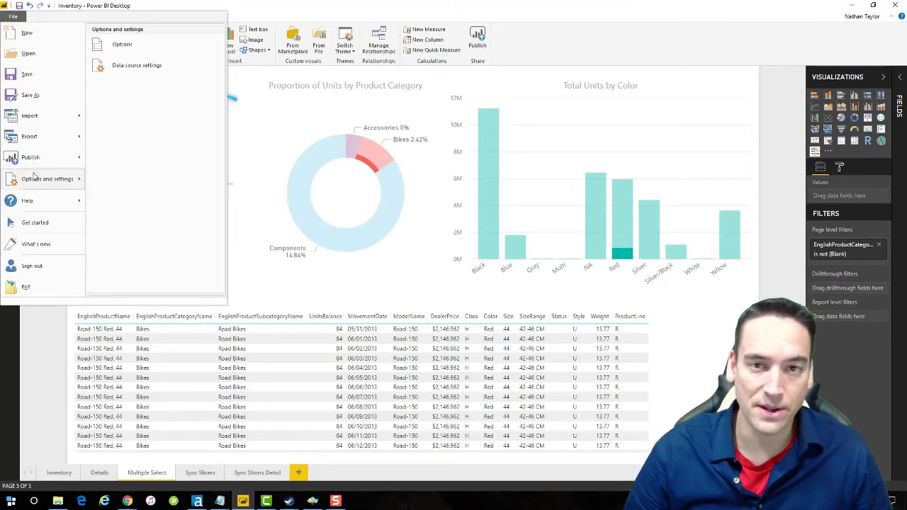
click(13, 17)
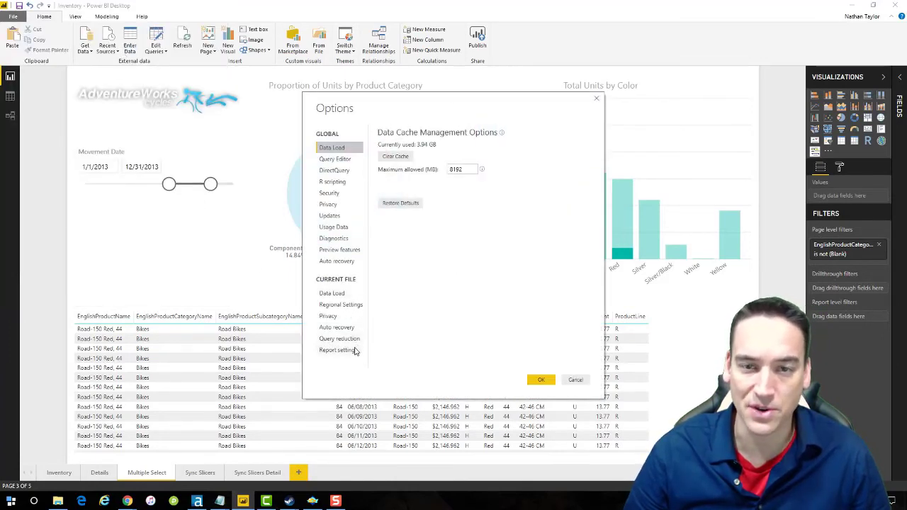
click(338, 349)
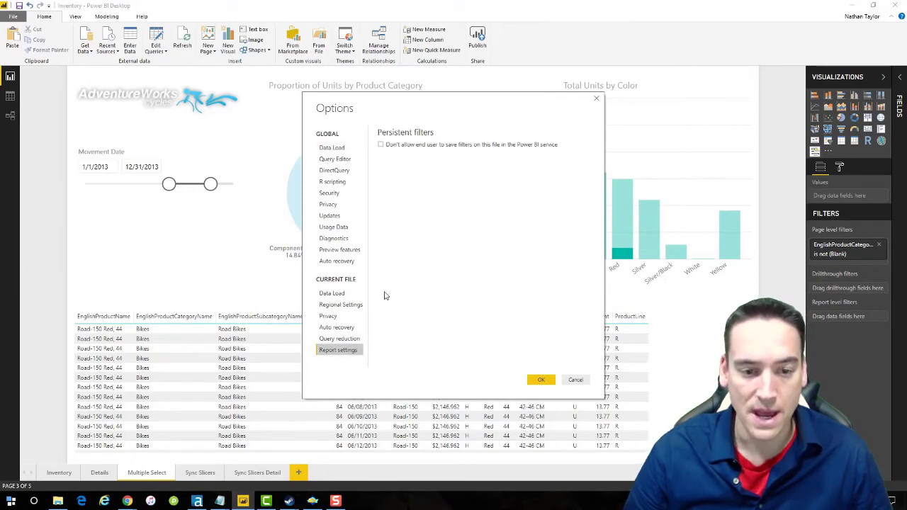
click(380, 145)
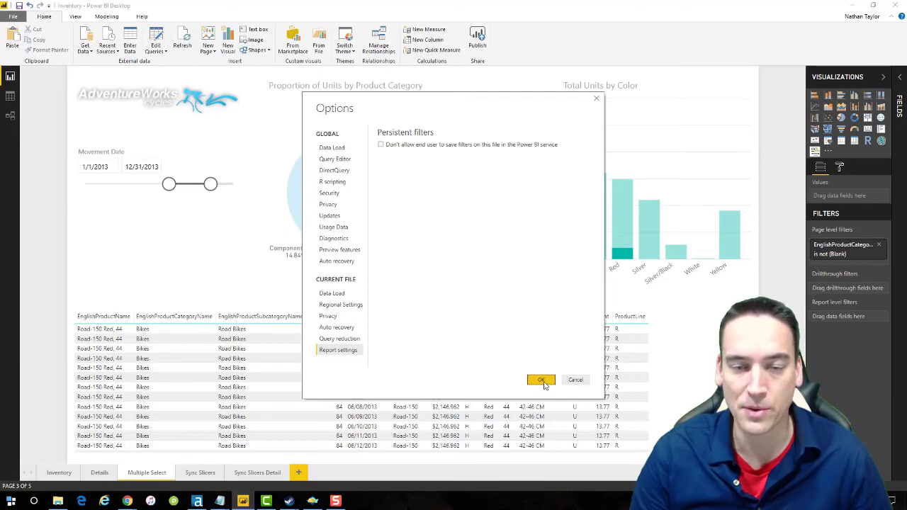
click(542, 380)
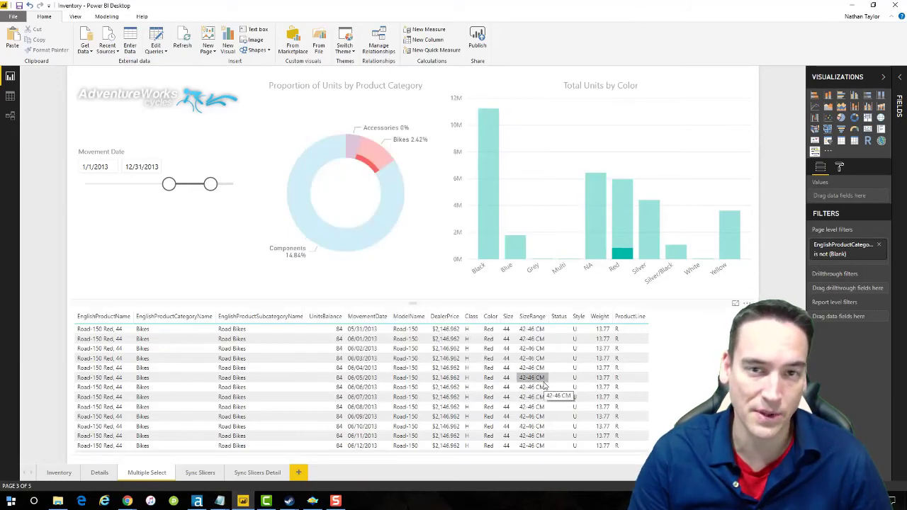